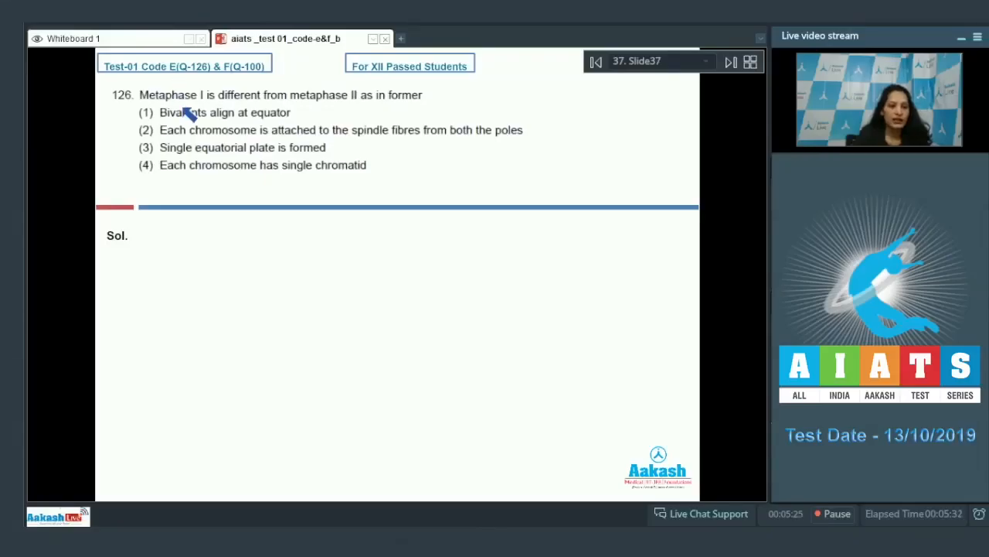
{"action": "mouse_move", "coordinate": [410, 108]}
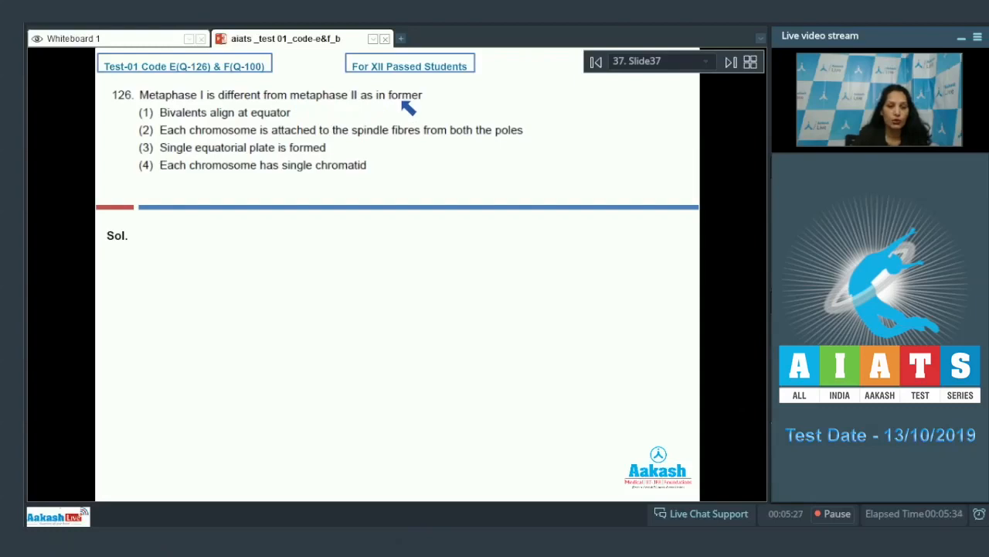
{"action": "mouse_move", "coordinate": [573, 184]}
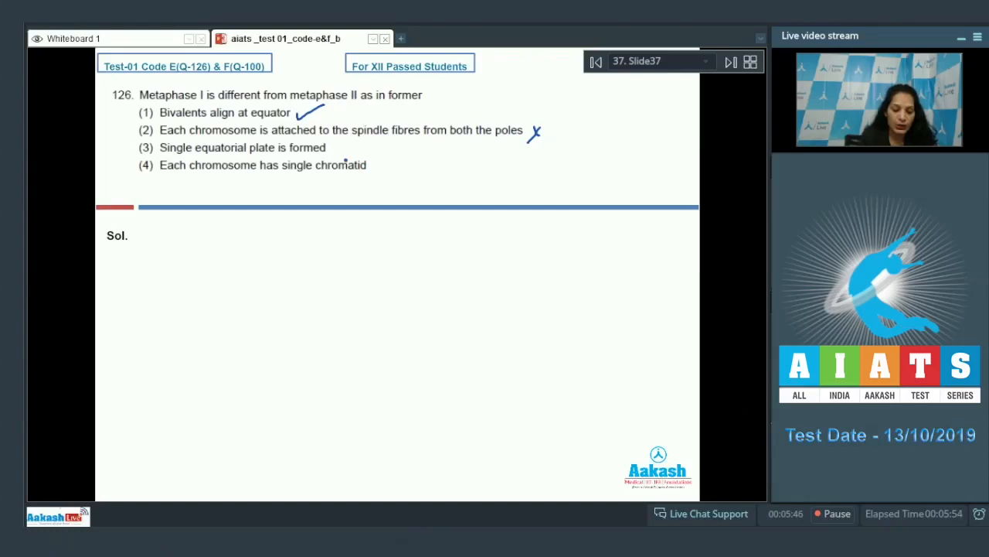
Cross option 3, tick options 4 and 1 on question 126, write 'Ans (1)' and advance
{"action": "left_click_drag", "start_coordinate": [340, 142], "coordinate": [334, 153]}
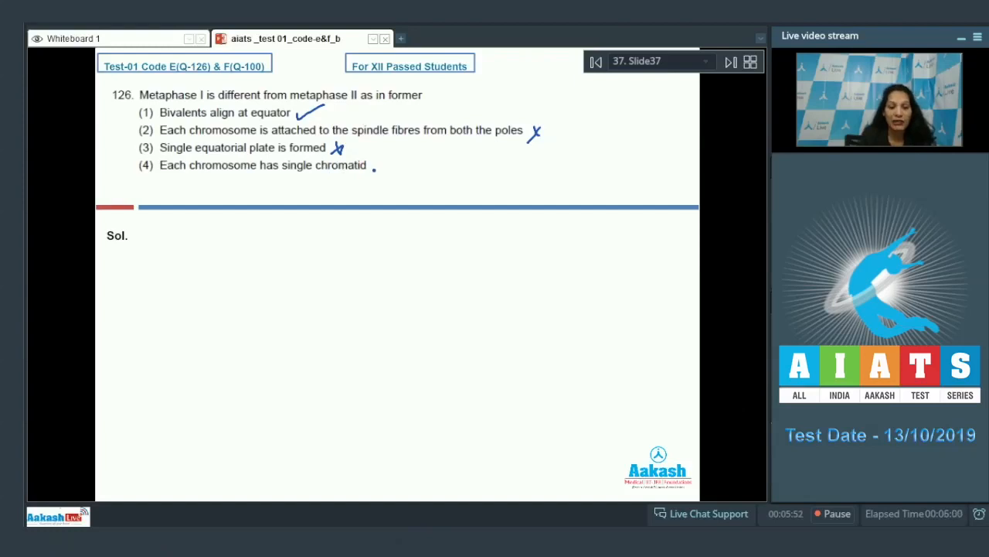
{"action": "left_click_drag", "start_coordinate": [369, 163], "coordinate": [380, 170]}
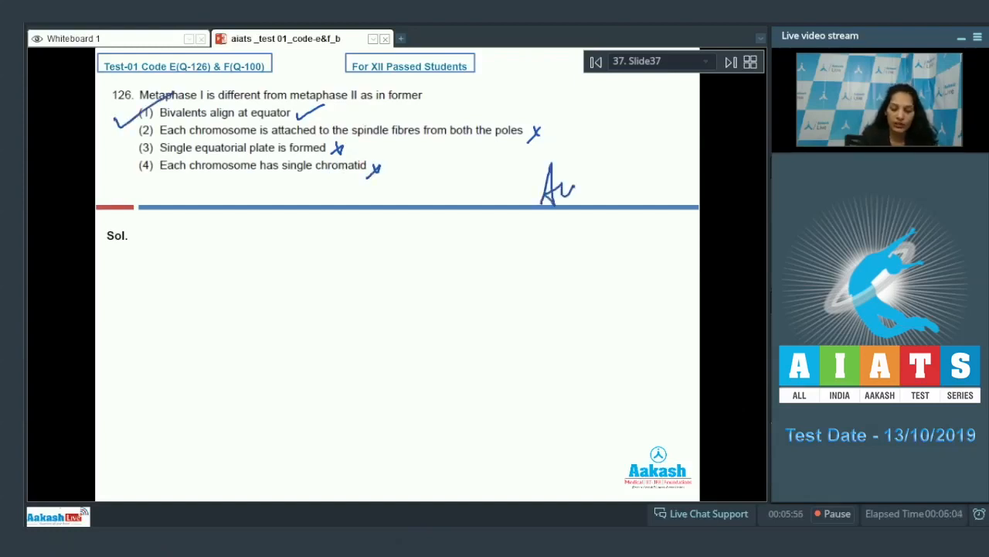
{"action": "left_click_drag", "start_coordinate": [575, 186], "coordinate": [634, 198]}
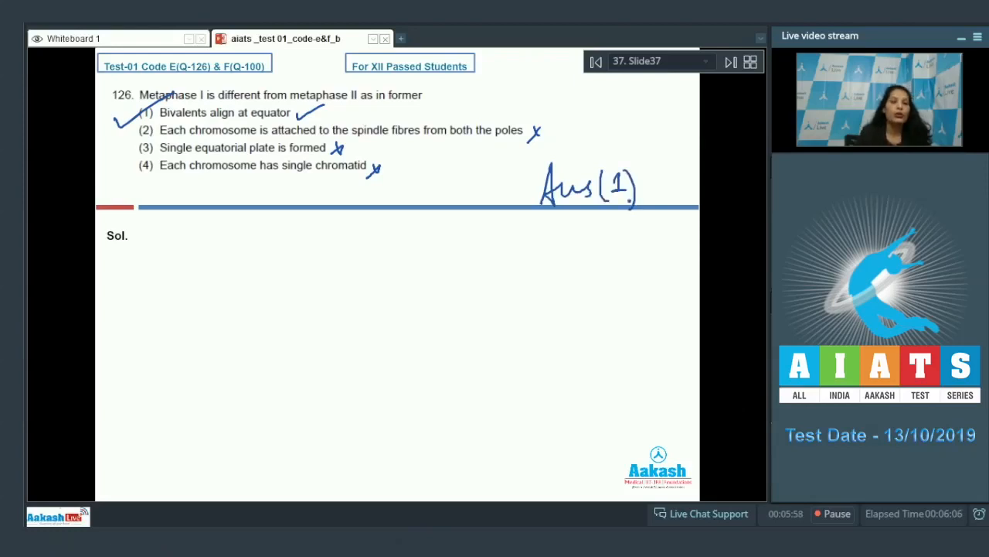
{"action": "left_click", "coordinate": [730, 62]}
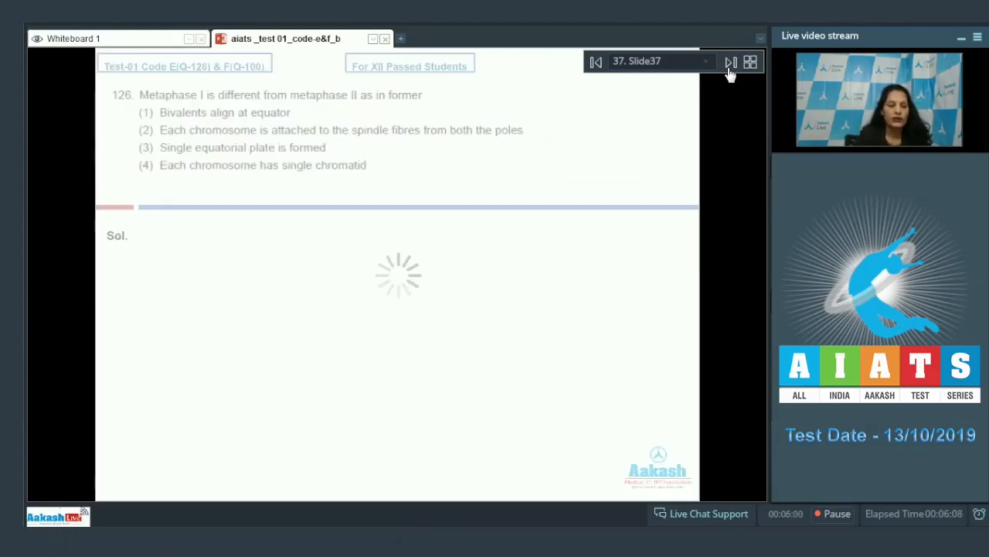
Sketch a Meiosis I cell, an arrow, and a Meiosis II cell in question 127's solution area
{"action": "left_click", "coordinate": [729, 62]}
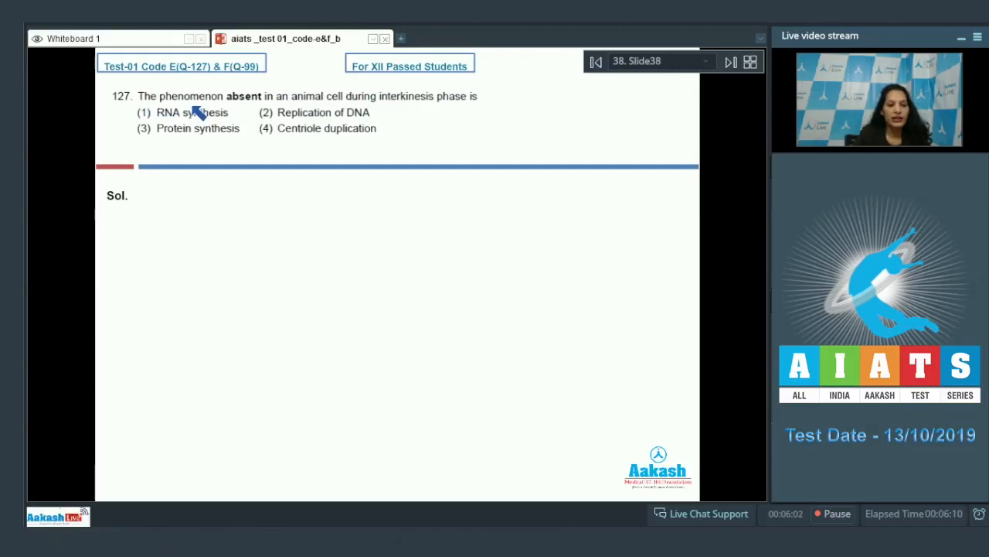
{"action": "mouse_move", "coordinate": [405, 107]}
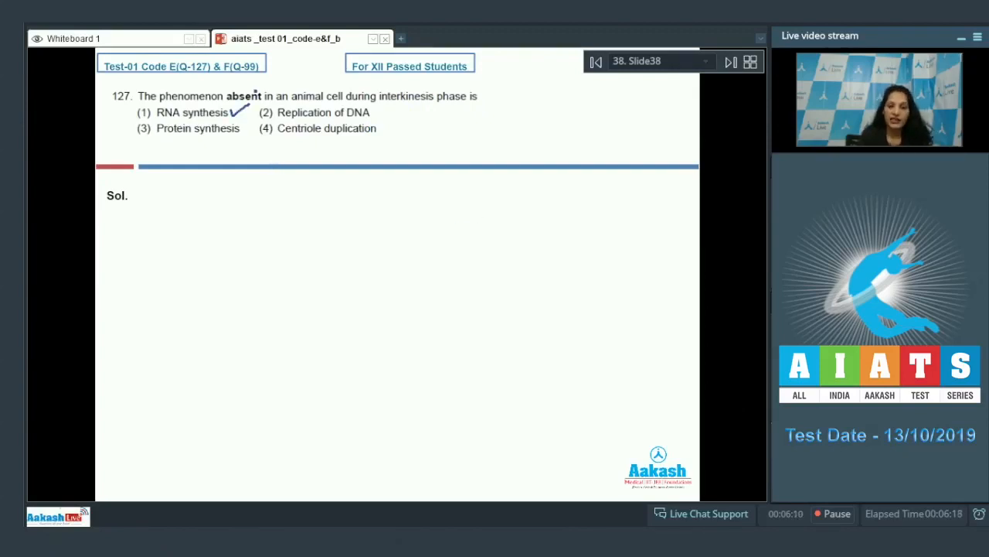
{"action": "left_click_drag", "start_coordinate": [231, 235], "coordinate": [241, 312]}
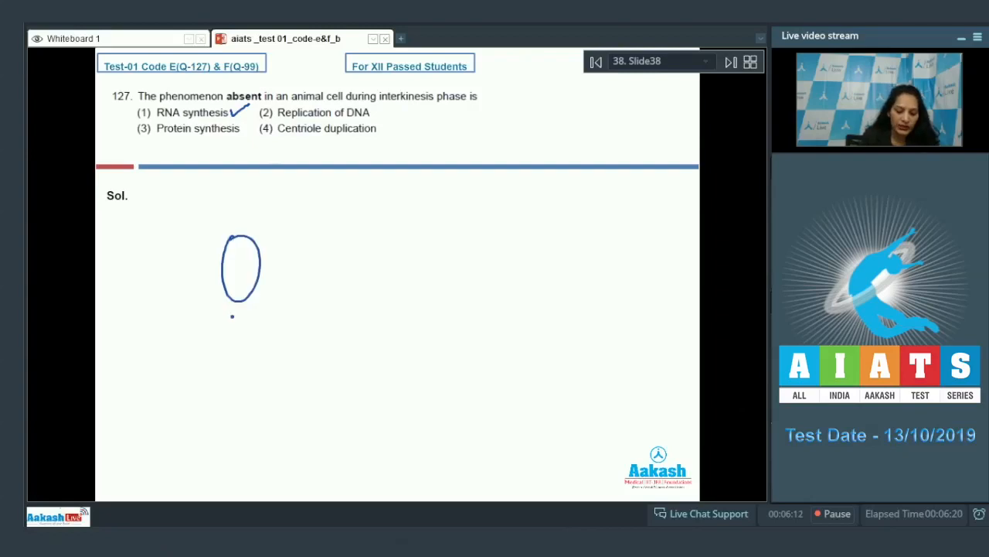
{"action": "left_click_drag", "start_coordinate": [219, 325], "coordinate": [306, 325]}
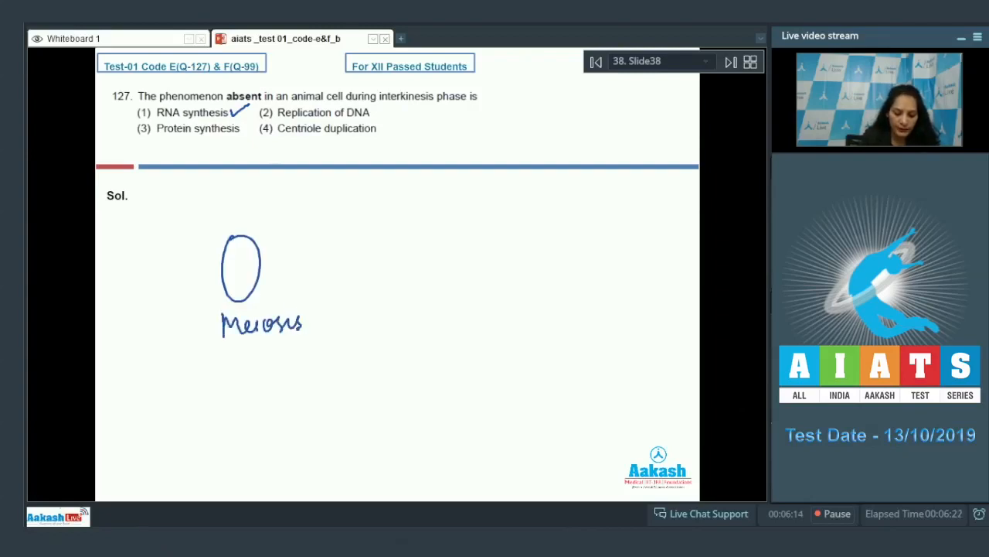
{"action": "left_click_drag", "start_coordinate": [346, 270], "coordinate": [487, 269]}
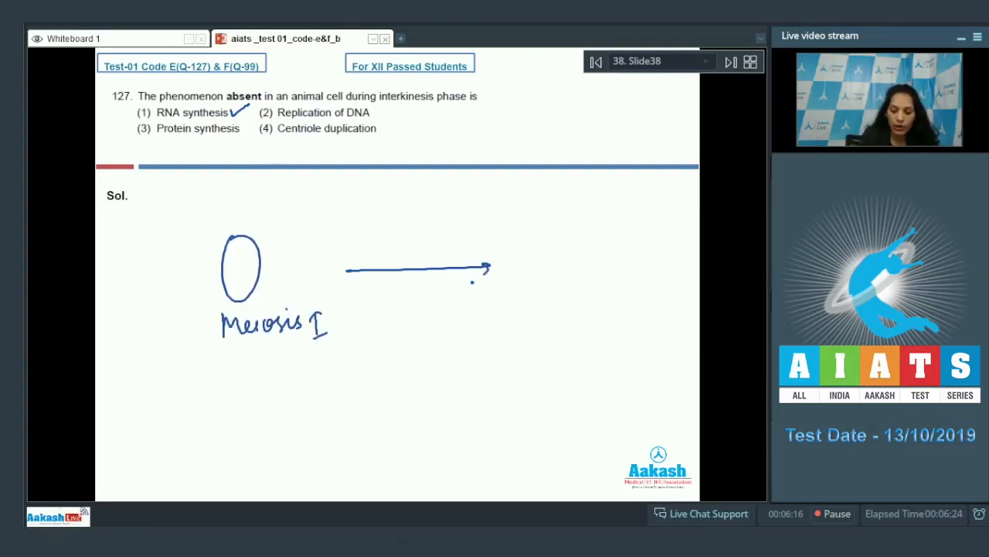
{"action": "left_click_drag", "start_coordinate": [518, 309], "coordinate": [584, 316]}
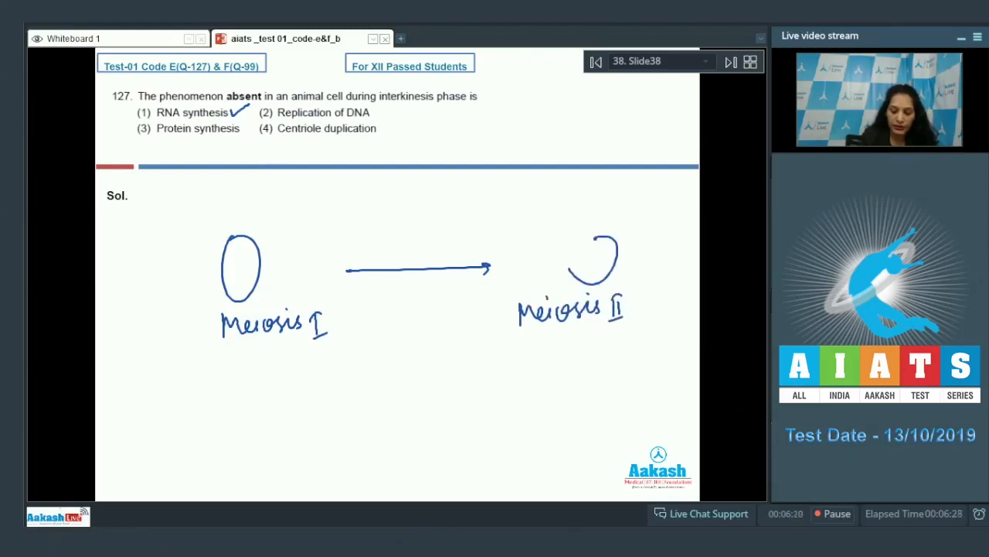
Label the arrow Interkinesis, tick the options, write 'Ans (2)' and advance to question 128
{"action": "left_click_drag", "start_coordinate": [572, 247], "coordinate": [618, 279]}
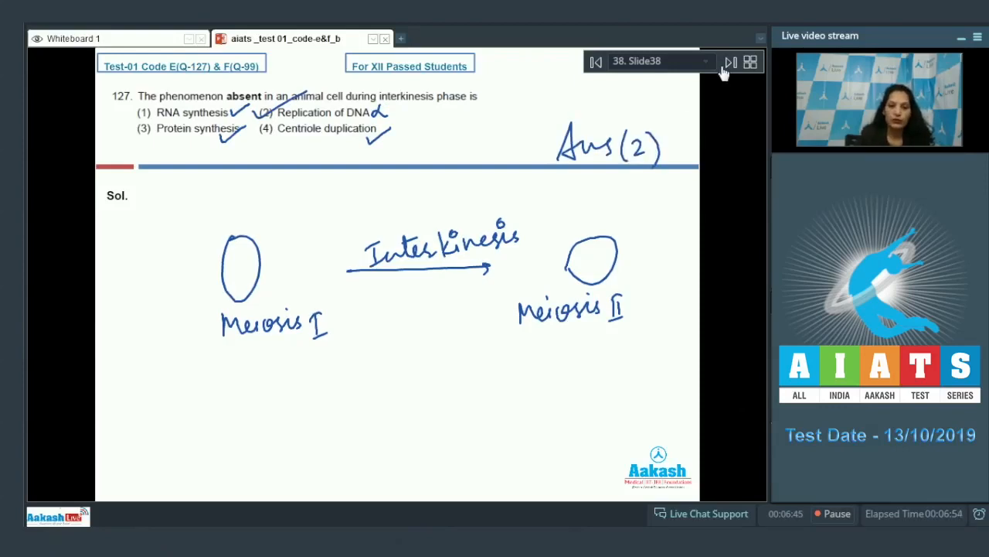
{"action": "left_click", "coordinate": [730, 62]}
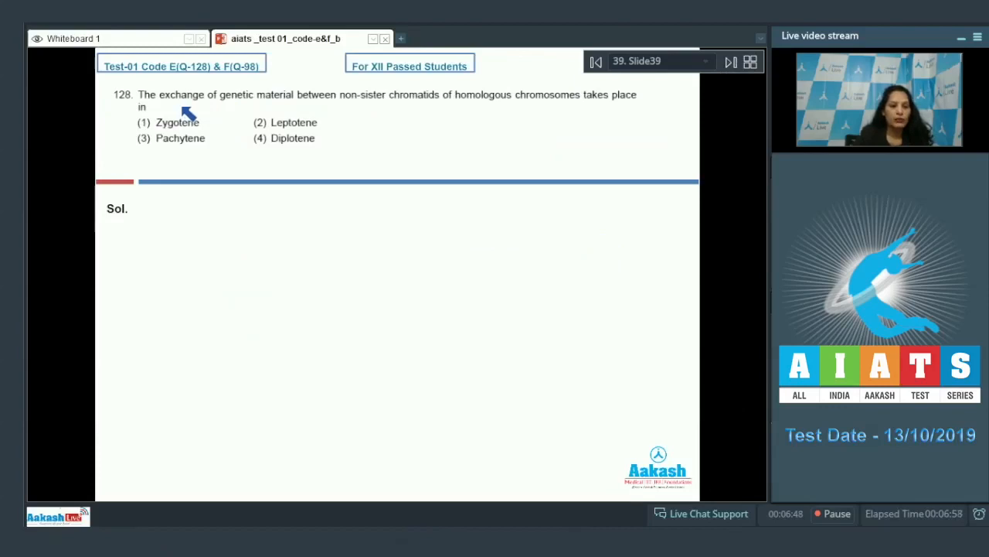
{"action": "mouse_move", "coordinate": [374, 99]}
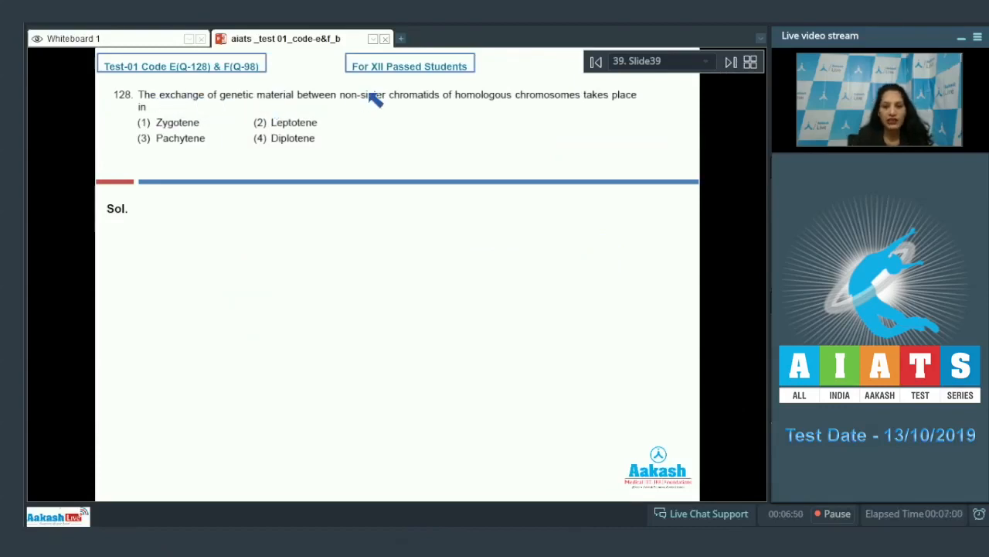
{"action": "mouse_move", "coordinate": [611, 105]}
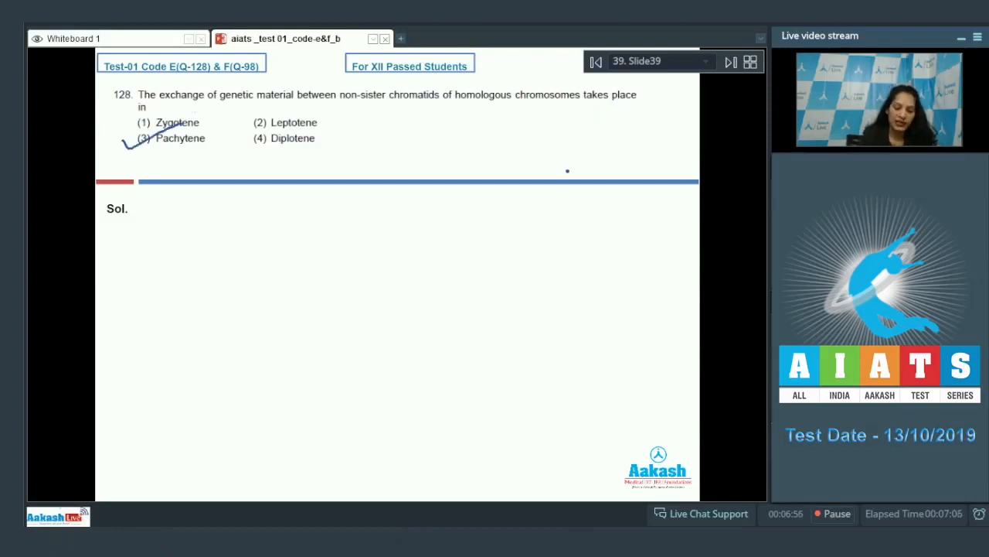
Write 'Ans (3)' beside question 128 with Pachytene ticked and advance to question 129
{"action": "left_click_drag", "start_coordinate": [549, 174], "coordinate": [653, 151]}
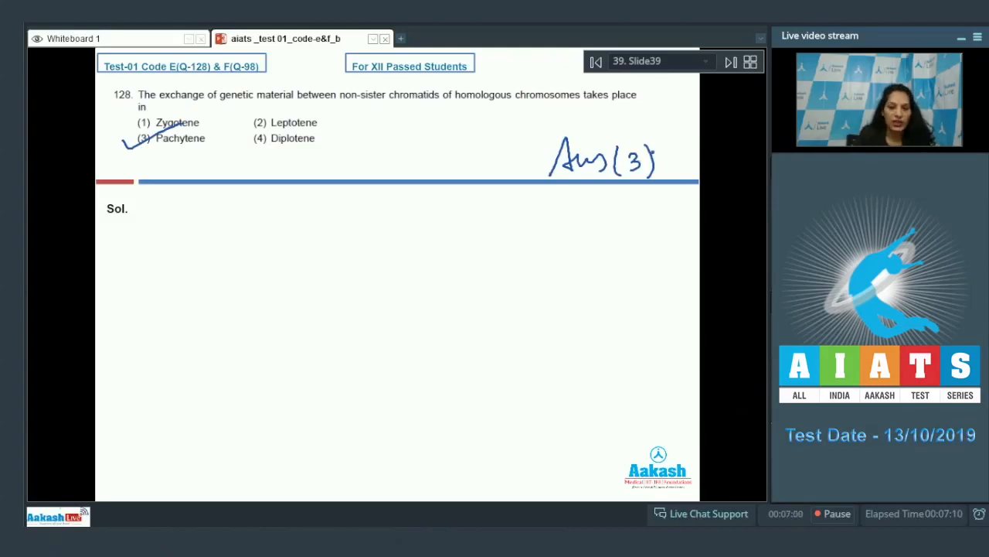
{"action": "left_click", "coordinate": [730, 62]}
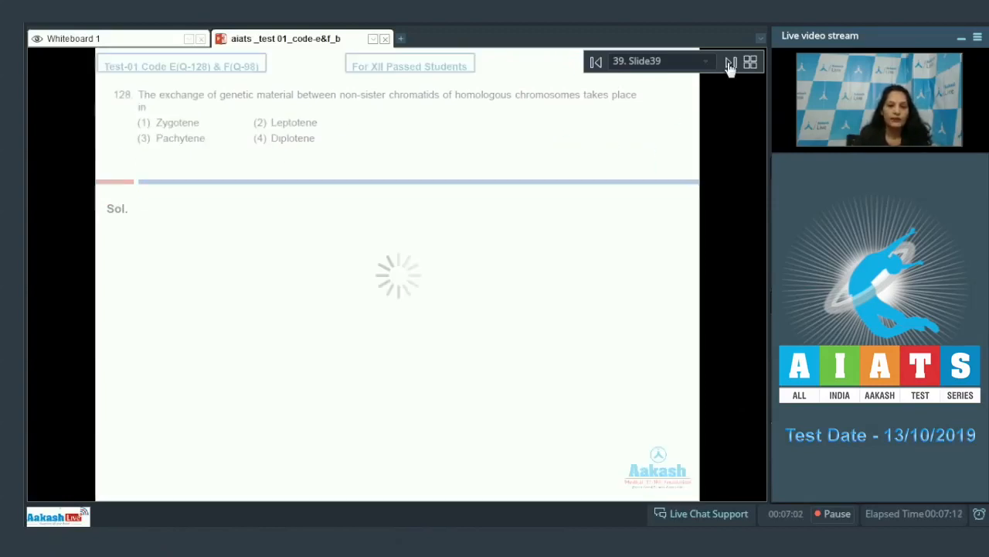
{"action": "left_click", "coordinate": [729, 62]}
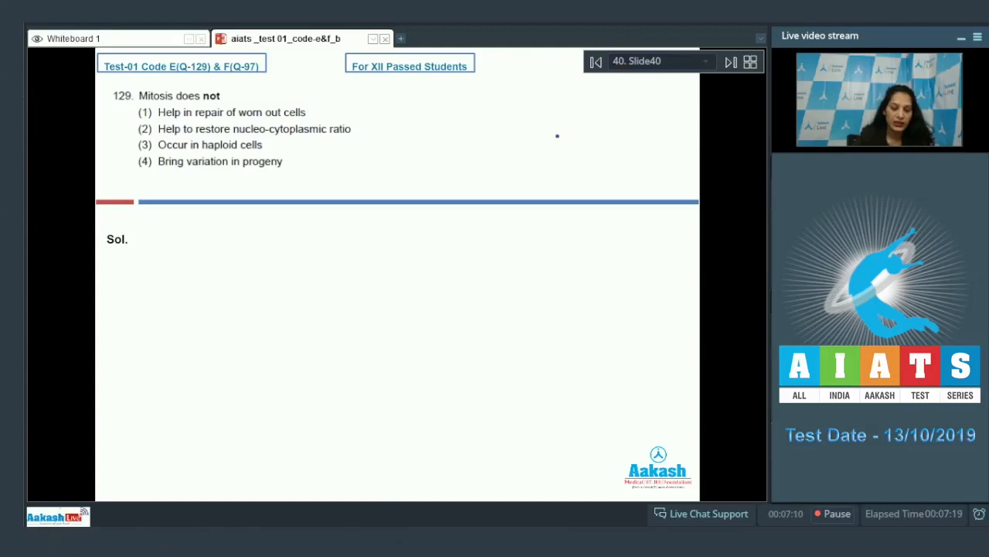
Tick options 1–3 of question 129, mark option 4, write 'Ans (4)' and advance to question 130
{"action": "left_click_drag", "start_coordinate": [309, 105], "coordinate": [337, 93]}
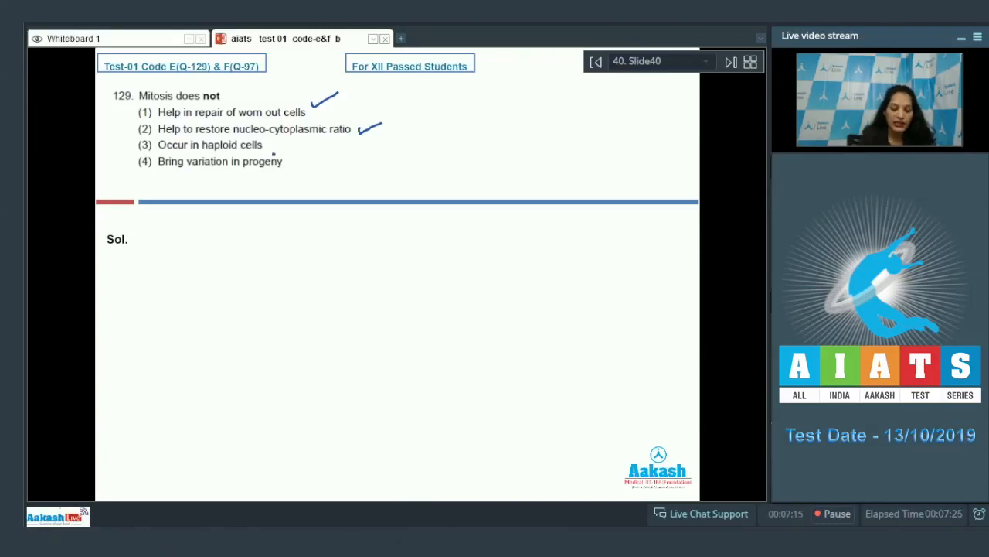
{"action": "left_click_drag", "start_coordinate": [275, 151], "coordinate": [293, 142]}
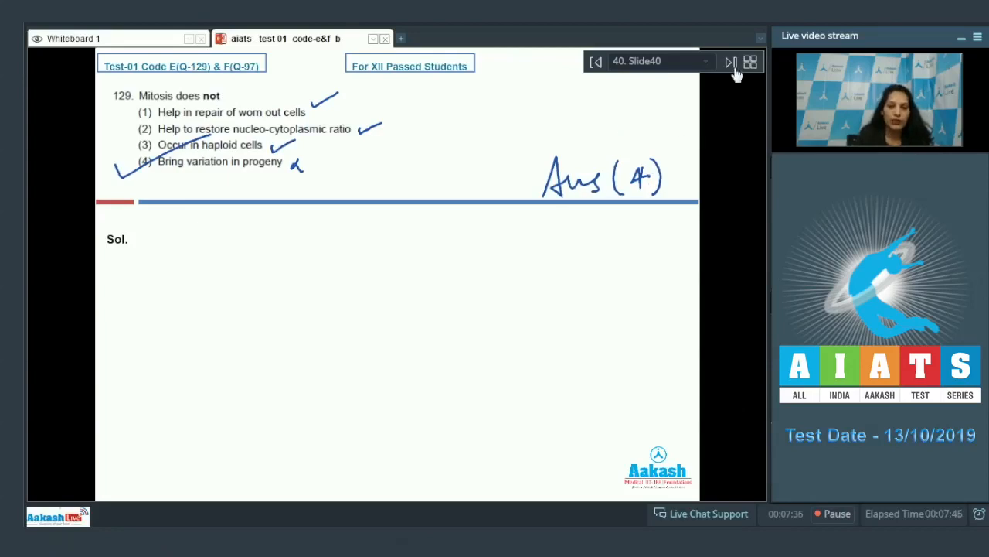
{"action": "left_click", "coordinate": [730, 62]}
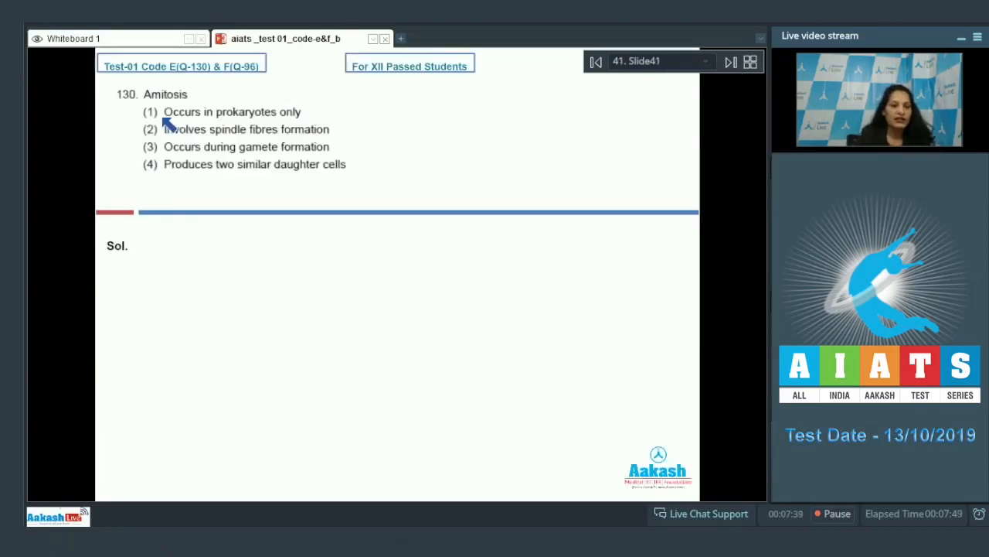